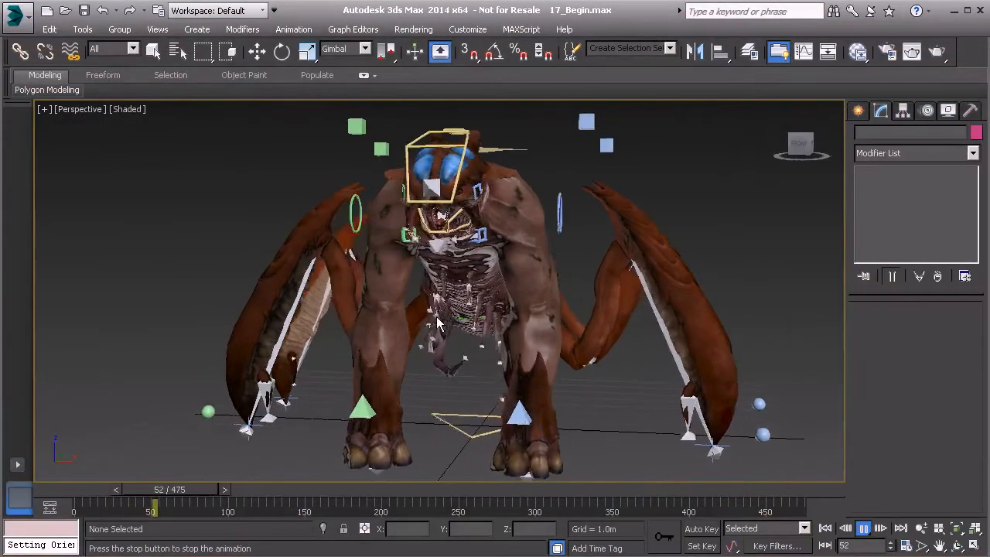
Step: Select the auxiliary arm bone Bn_L_Aux_Arm_D_A01 beneath the creature's torso
{"action": "left_click", "coordinate": [879, 530]}
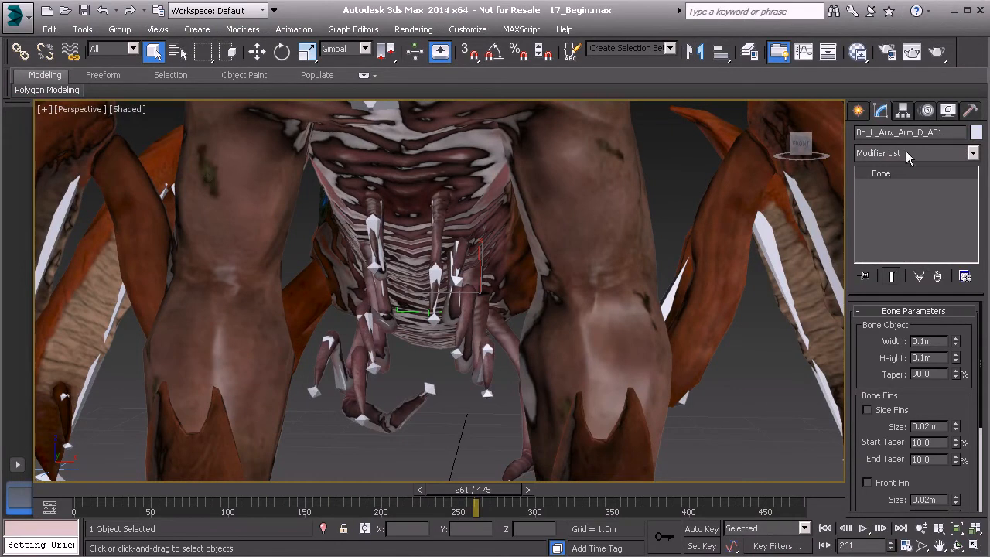
Step: Inspect the sine-based Z rotation expression on the arm bone's Euler XYZ controller, then close it
{"action": "left_click", "coordinate": [882, 110]}
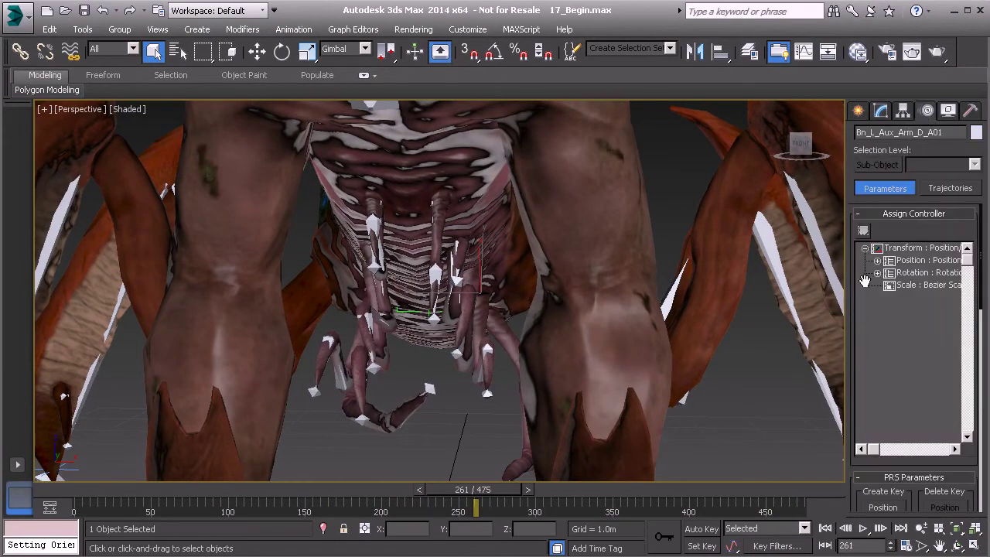
{"action": "left_click", "coordinate": [879, 273]}
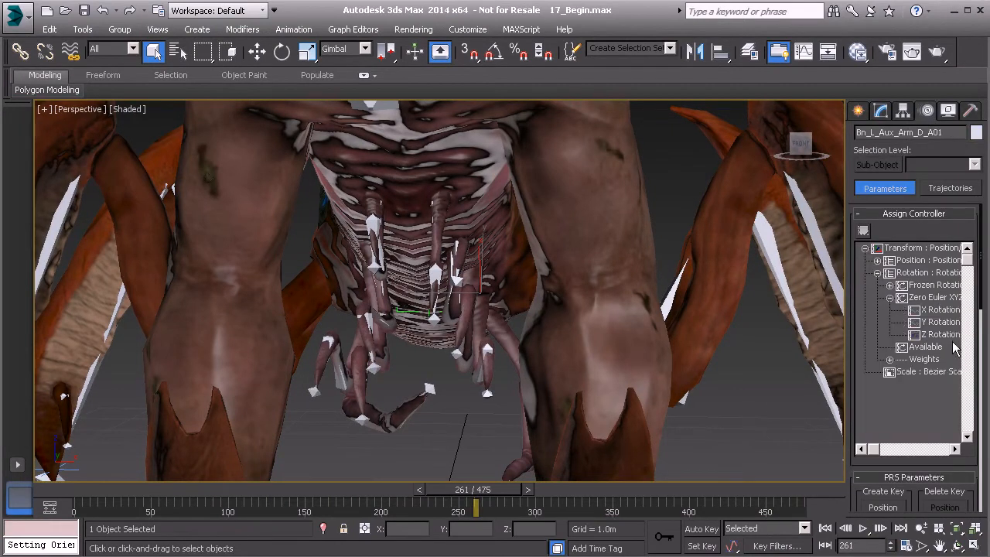
{"action": "double_click", "coordinate": [941, 334]}
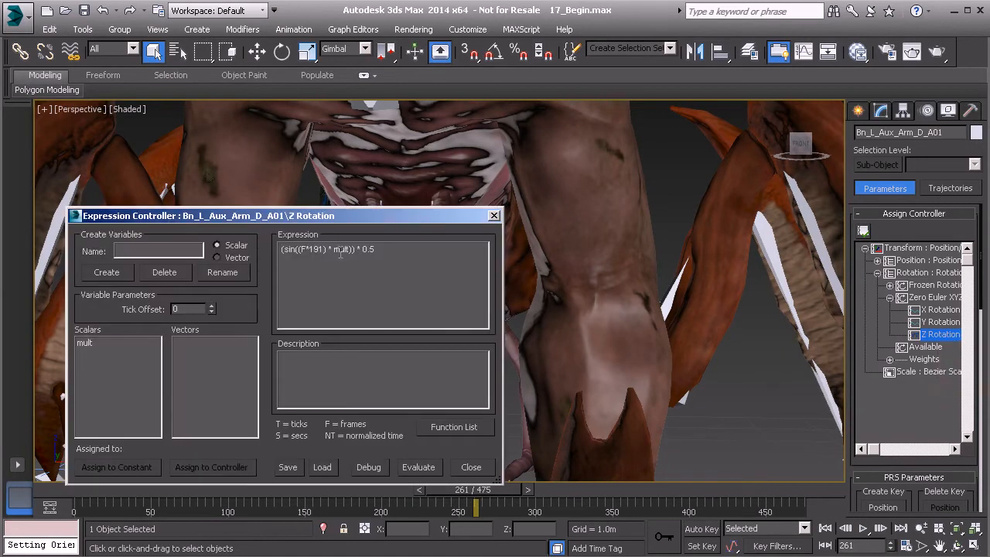
{"action": "triple_click", "coordinate": [325, 249]}
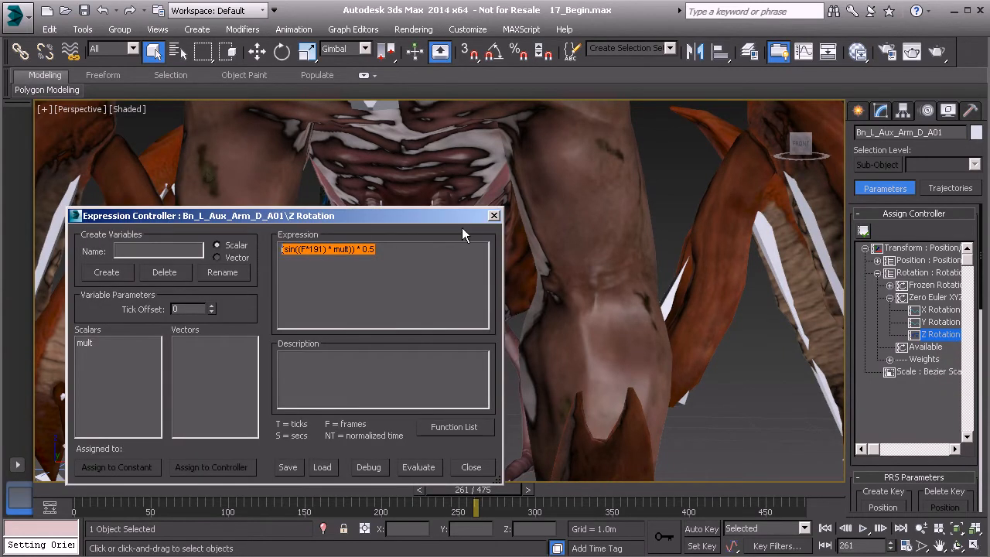
{"action": "left_click", "coordinate": [470, 467]}
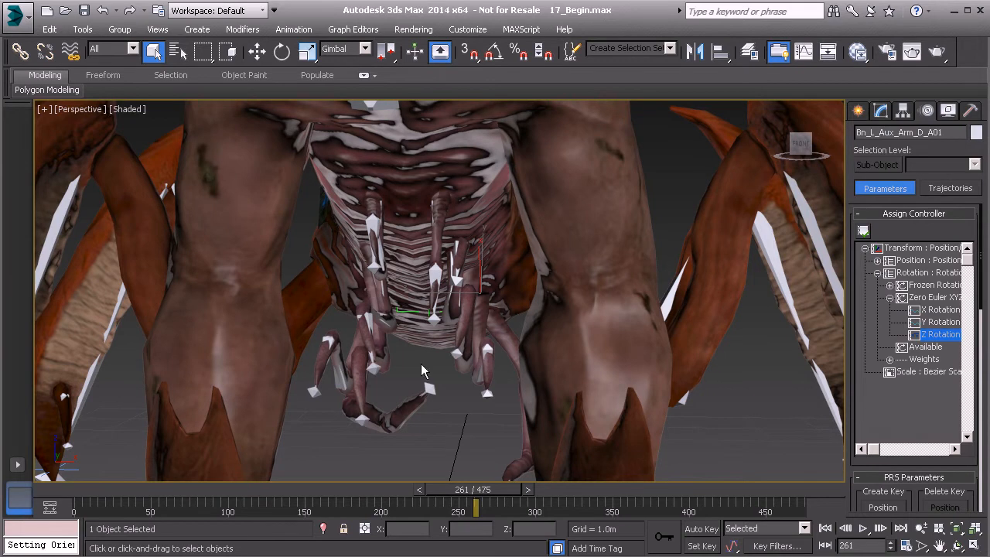
{"action": "mouse_move", "coordinate": [402, 263]}
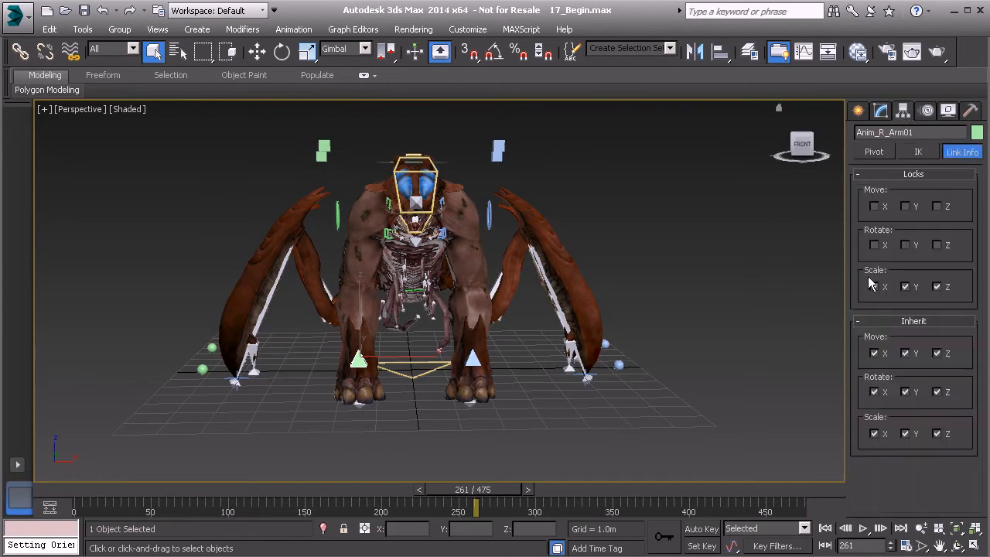
Step: Check Anim_R_Arm01's Link Info locks across Move/Rotate and its ExtraControls Elbow attribute
{"action": "left_click", "coordinate": [874, 286]}
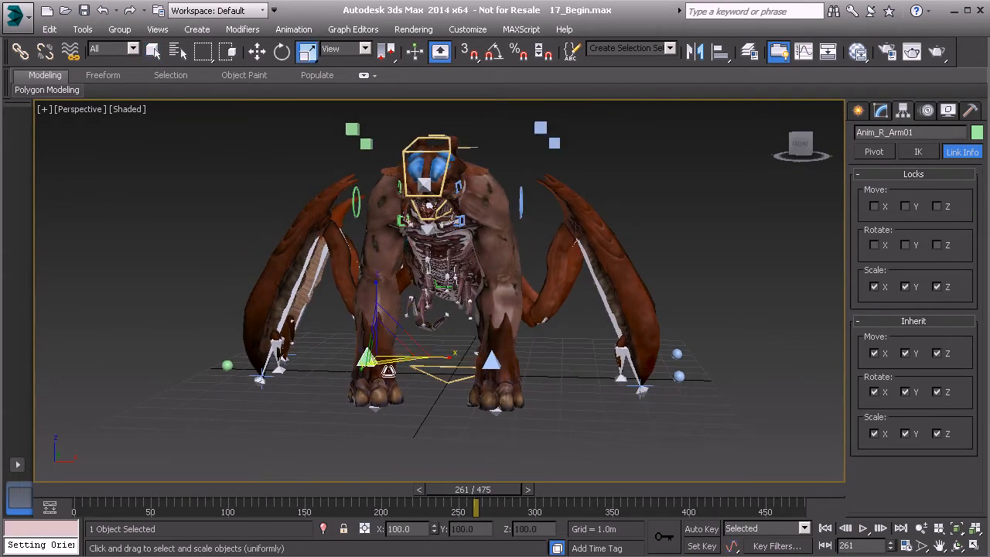
{"action": "left_click", "coordinate": [257, 53]}
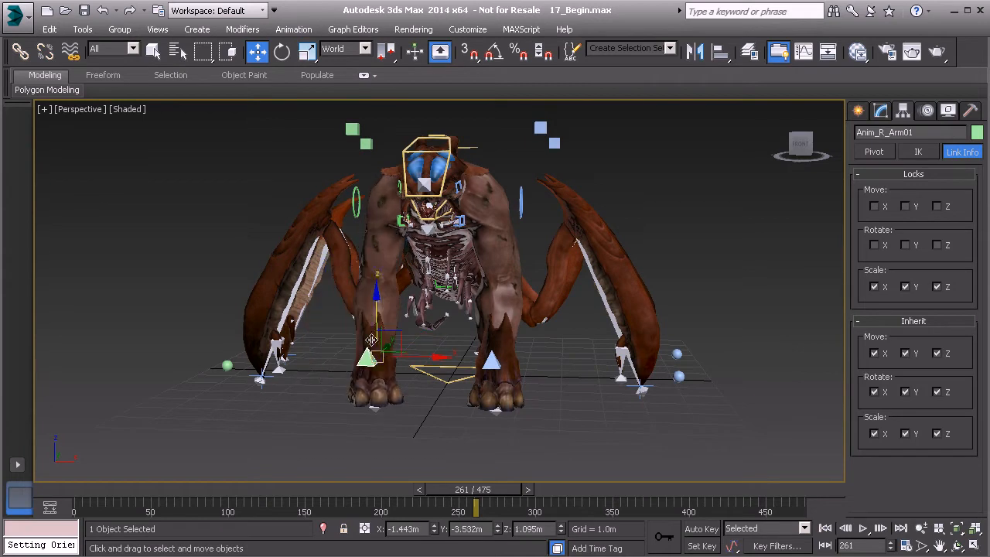
{"action": "left_click", "coordinate": [282, 48]}
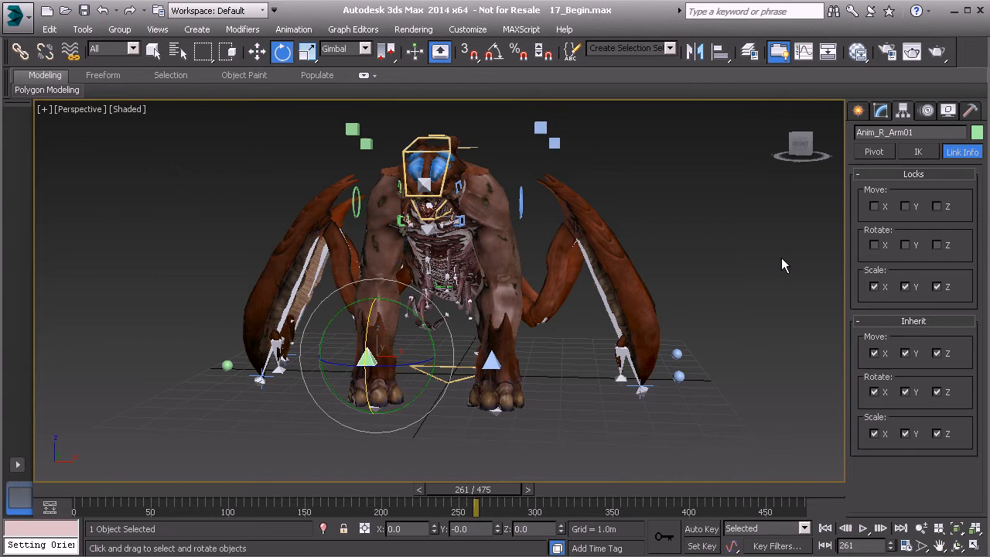
{"action": "left_click", "coordinate": [881, 111]}
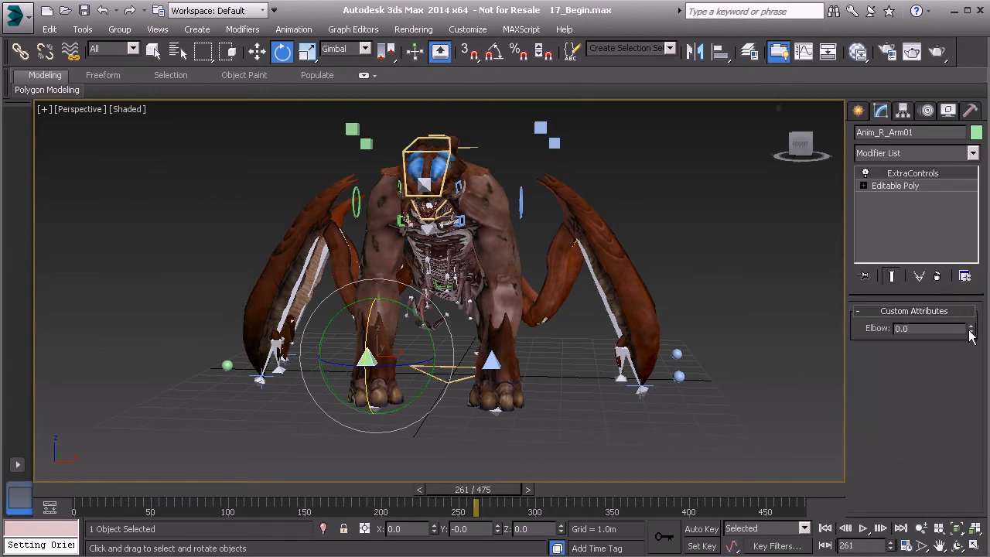
{"action": "mouse_move", "coordinate": [699, 291]}
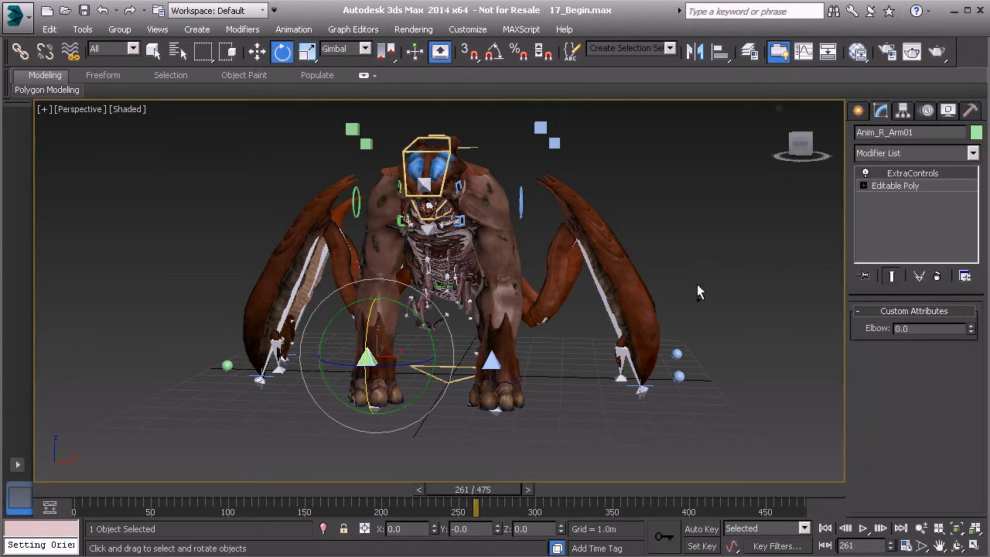
{"action": "left_click", "coordinate": [492, 359]}
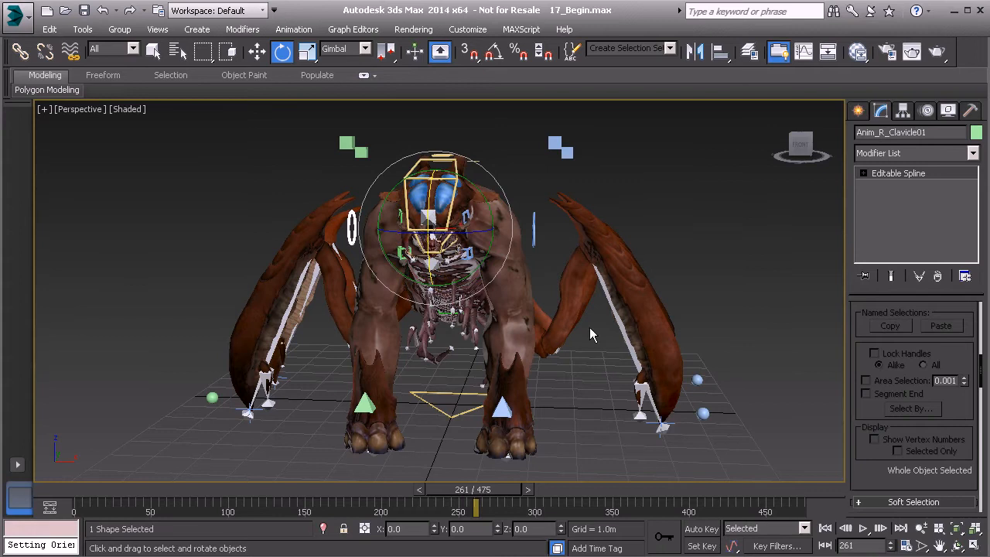
{"action": "mouse_move", "coordinate": [561, 334]}
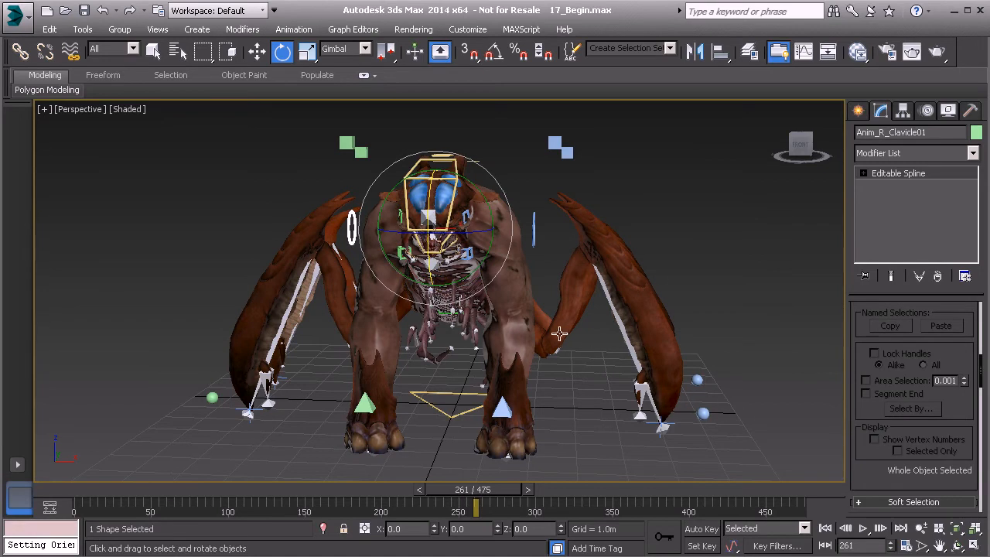
Step: Bring up the Tools menu with the right clavicle control selected
{"action": "left_click", "coordinate": [82, 28]}
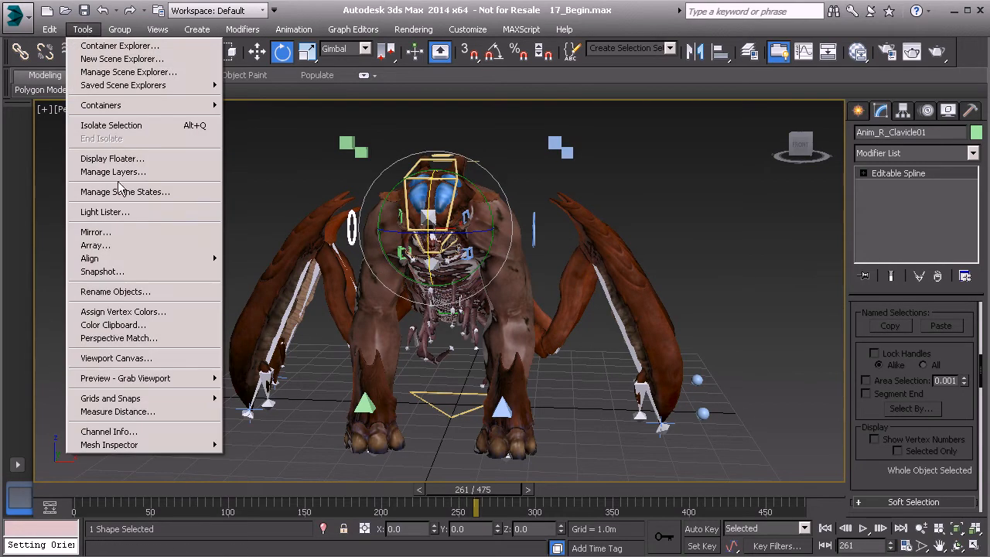
Step: In the Layer Manager hide the IKs, Envelope and Hidden layers, keeping the frozen Model layer shown
{"action": "left_click", "coordinate": [112, 171]}
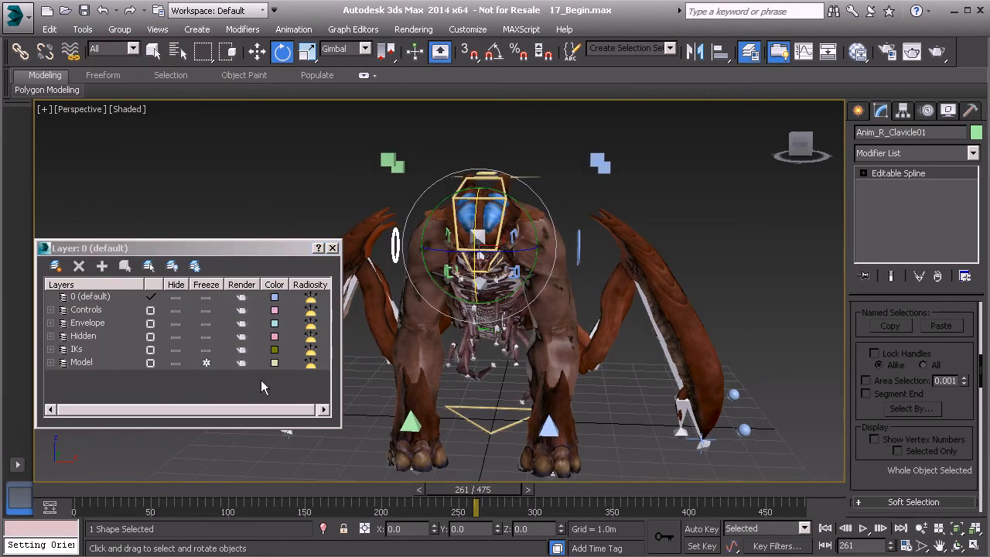
{"action": "left_click", "coordinate": [81, 362]}
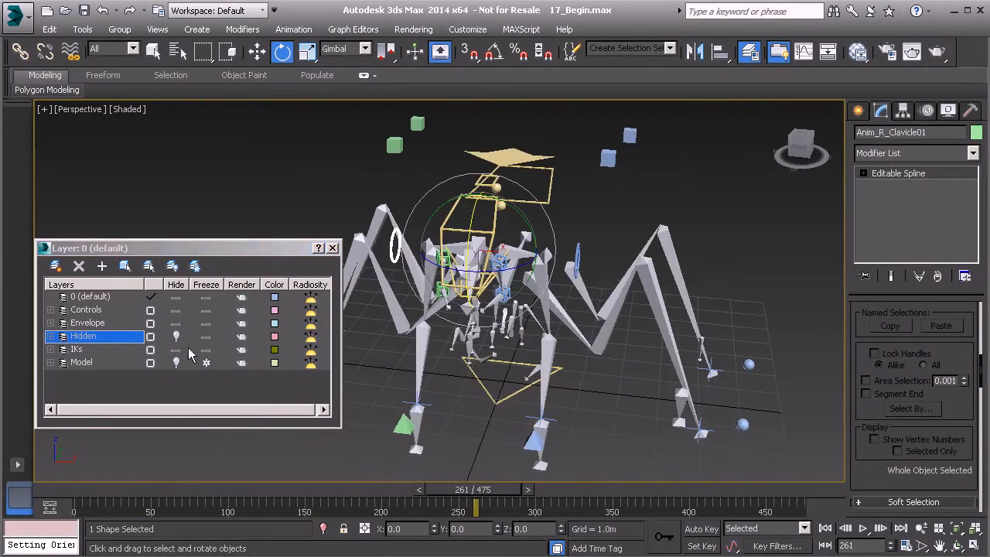
{"action": "left_click", "coordinate": [76, 349]}
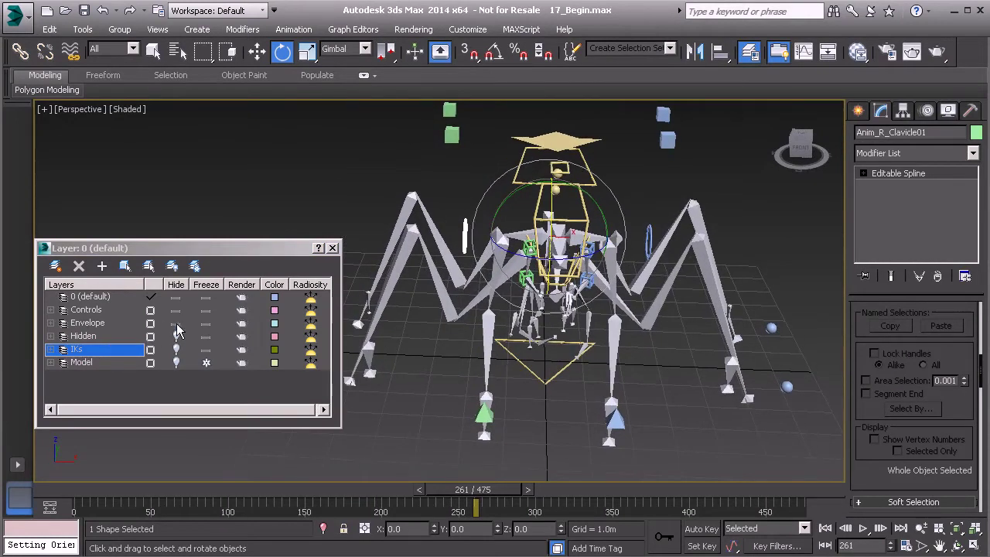
{"action": "left_click", "coordinate": [87, 324]}
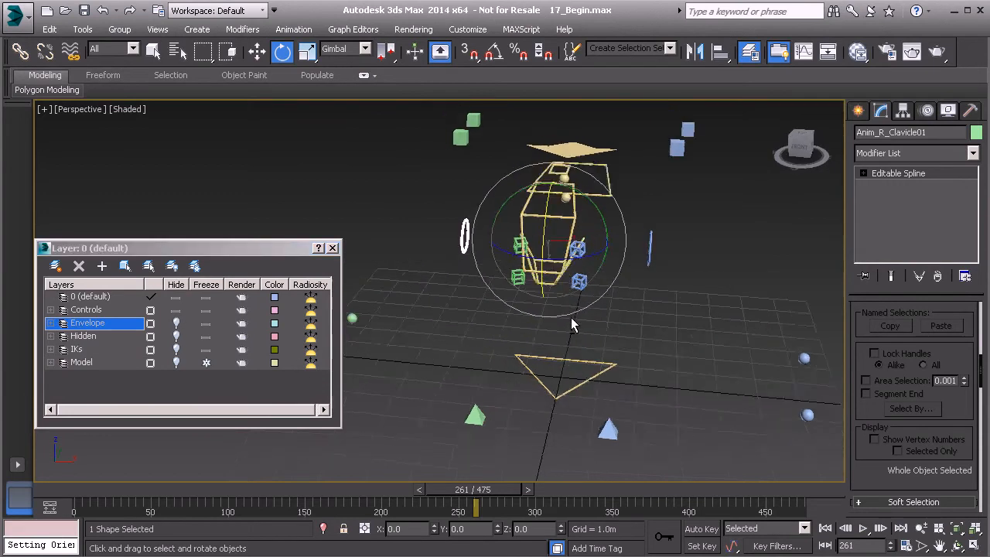
{"action": "left_click_drag", "start_coordinate": [572, 324], "coordinate": [586, 301]}
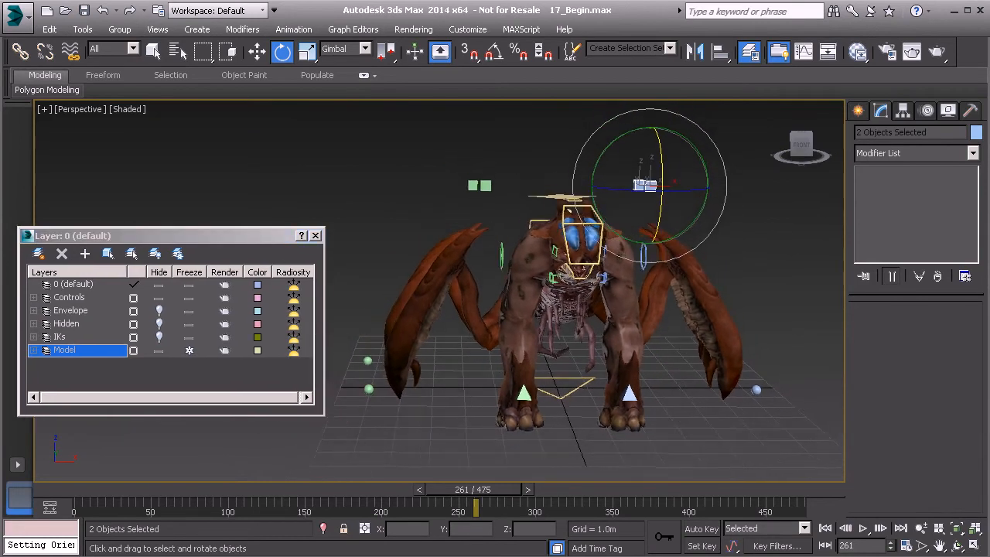
{"action": "left_click", "coordinate": [350, 141]}
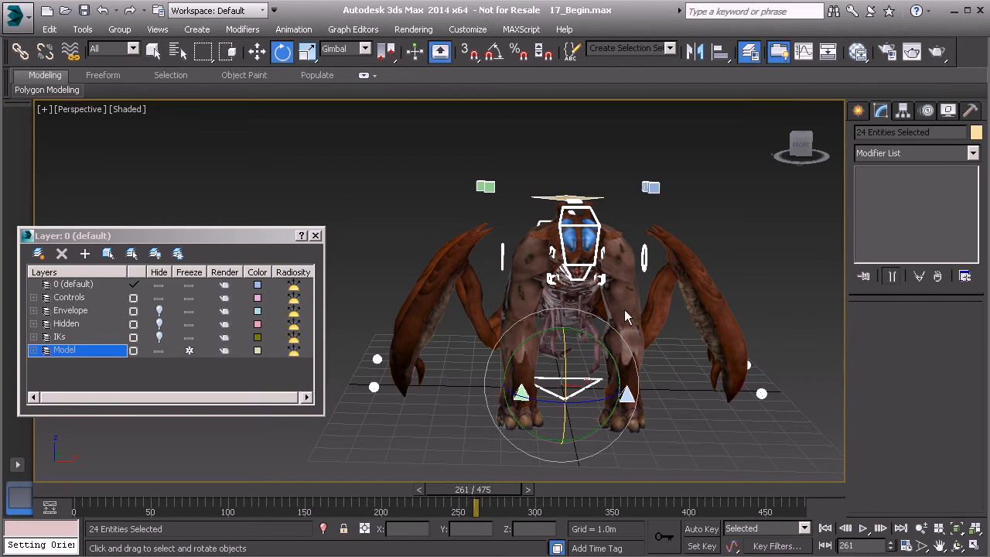
{"action": "mouse_move", "coordinate": [573, 59]}
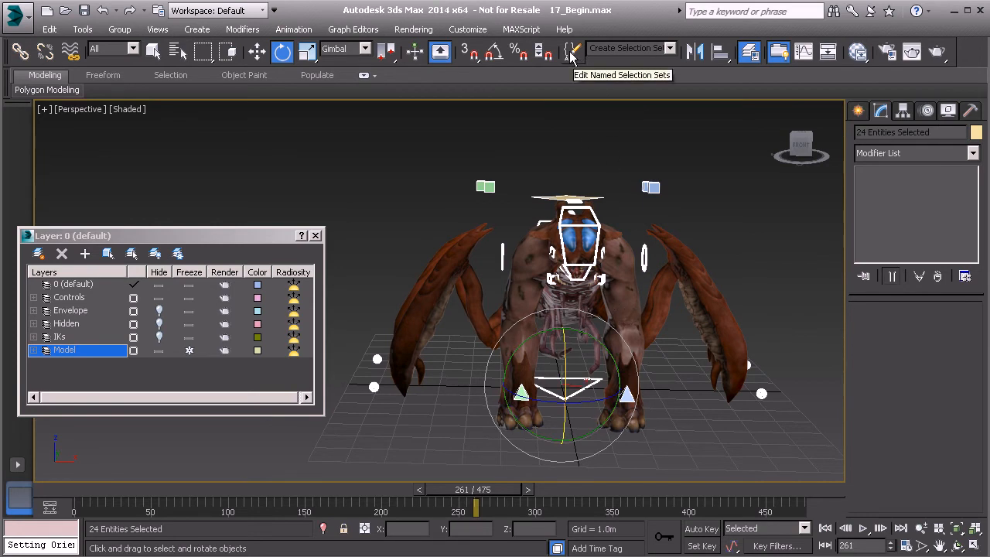
Step: Create a named selection set GameBoss_Controls from the 24 controls and list its members
{"action": "left_click", "coordinate": [573, 53]}
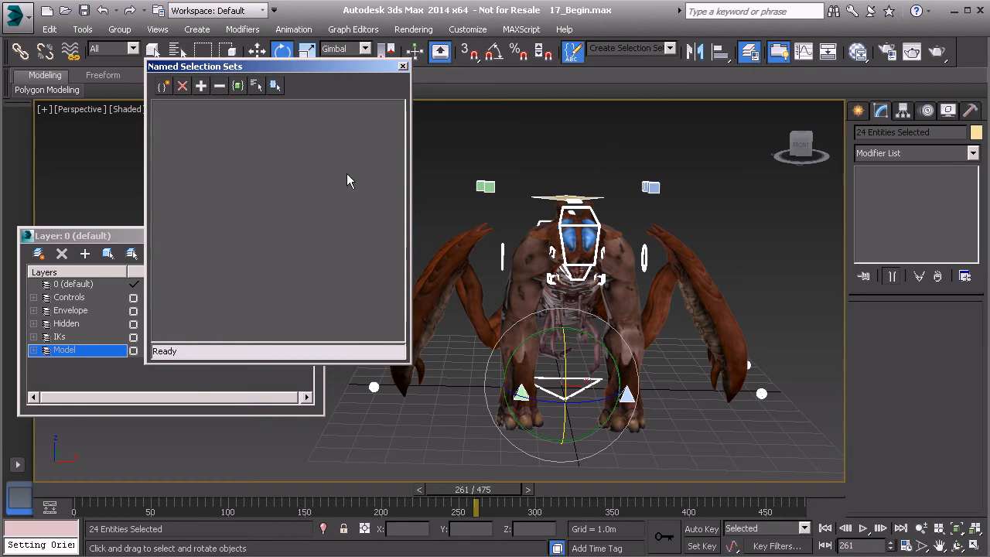
{"action": "mouse_move", "coordinate": [162, 86]}
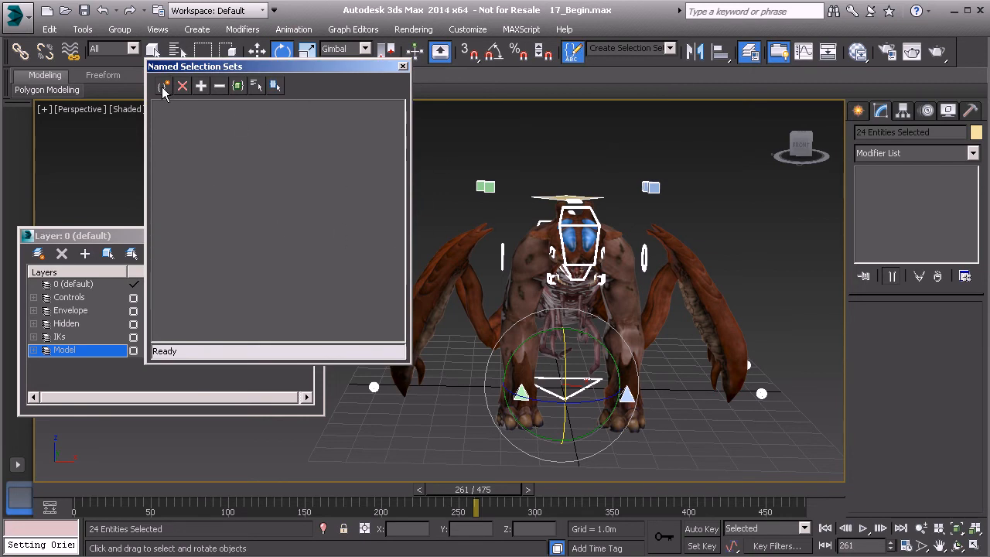
{"action": "left_click", "coordinate": [201, 86]}
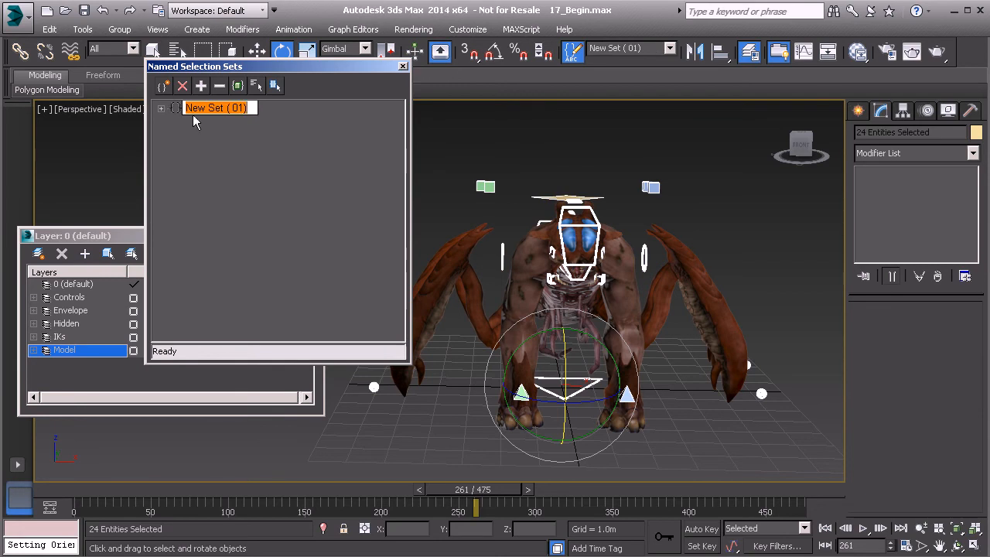
{"action": "type", "text": "GameBoss_C"}
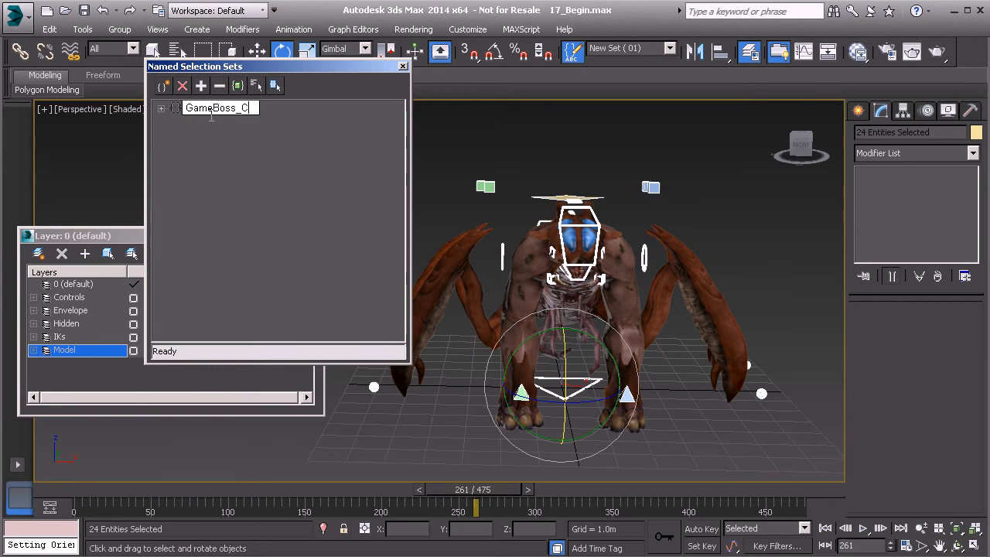
{"action": "type", "text": "ontrols"}
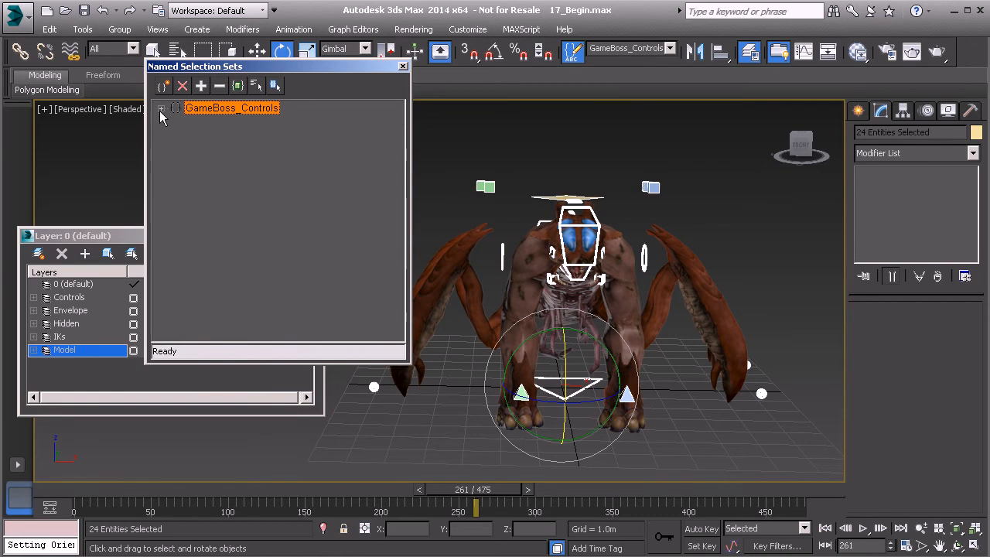
{"action": "left_click", "coordinate": [161, 108]}
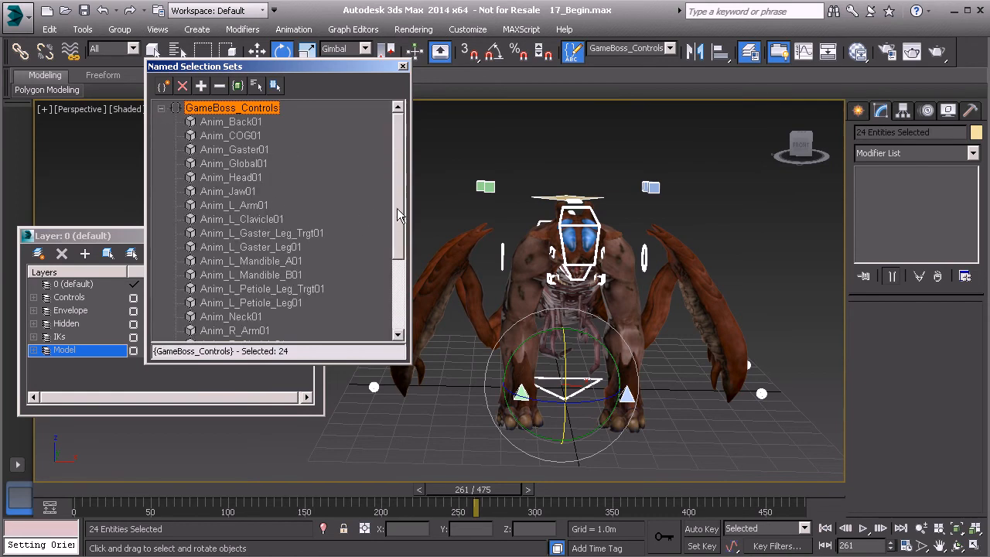
{"action": "mouse_move", "coordinate": [410, 181]}
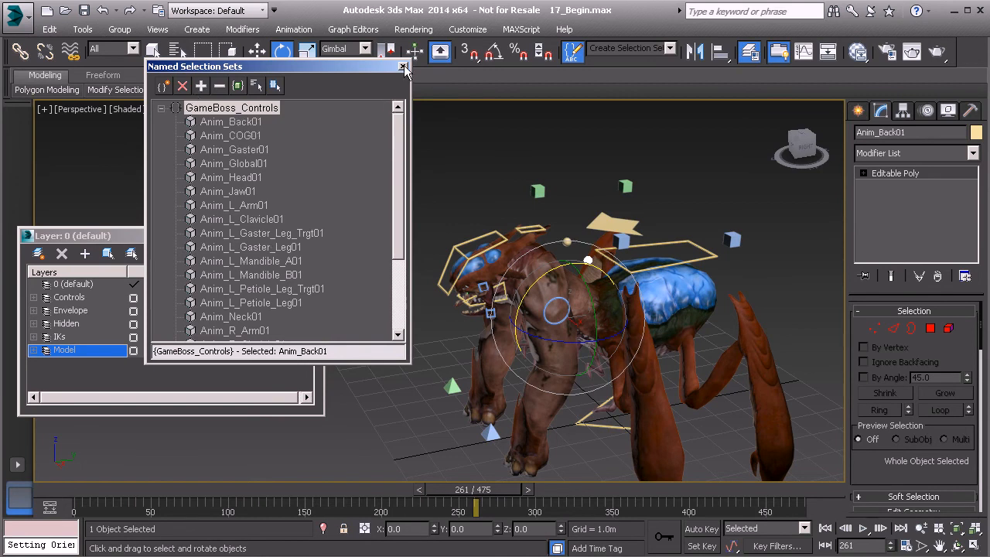
Step: Close the Named Selection Sets editor and Layer Manager, then orbit to view the creature from the side
{"action": "left_click", "coordinate": [403, 66]}
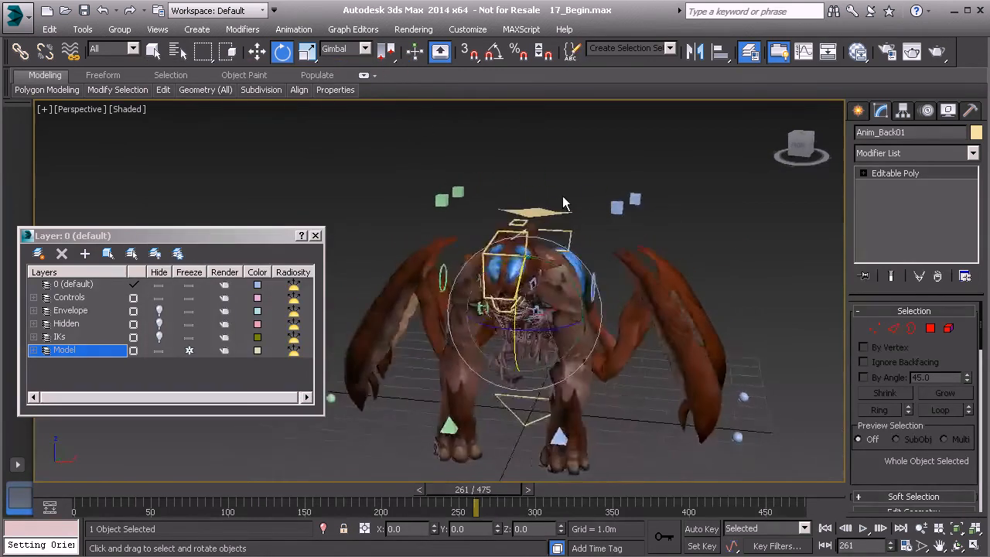
{"action": "left_click_drag", "start_coordinate": [564, 201], "coordinate": [545, 286]}
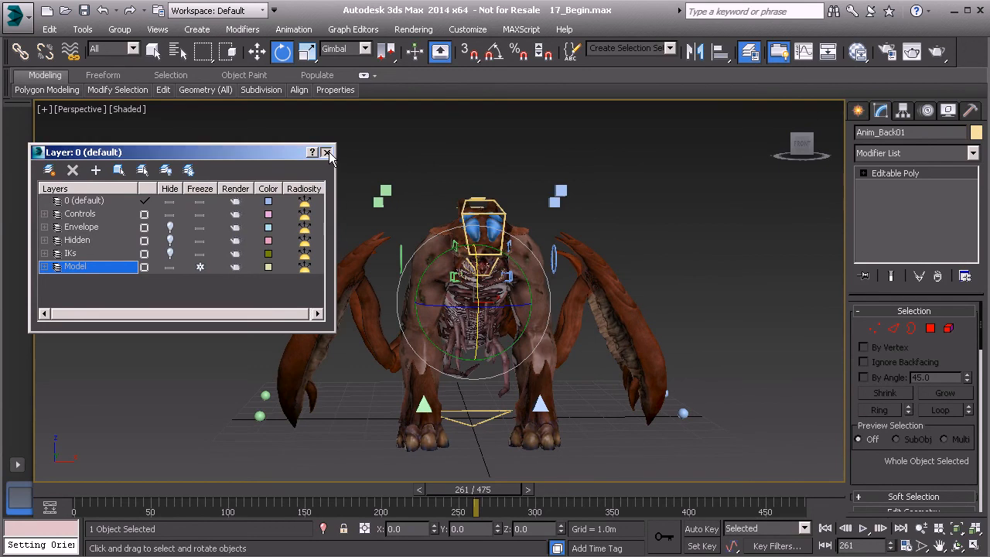
{"action": "left_click", "coordinate": [325, 152]}
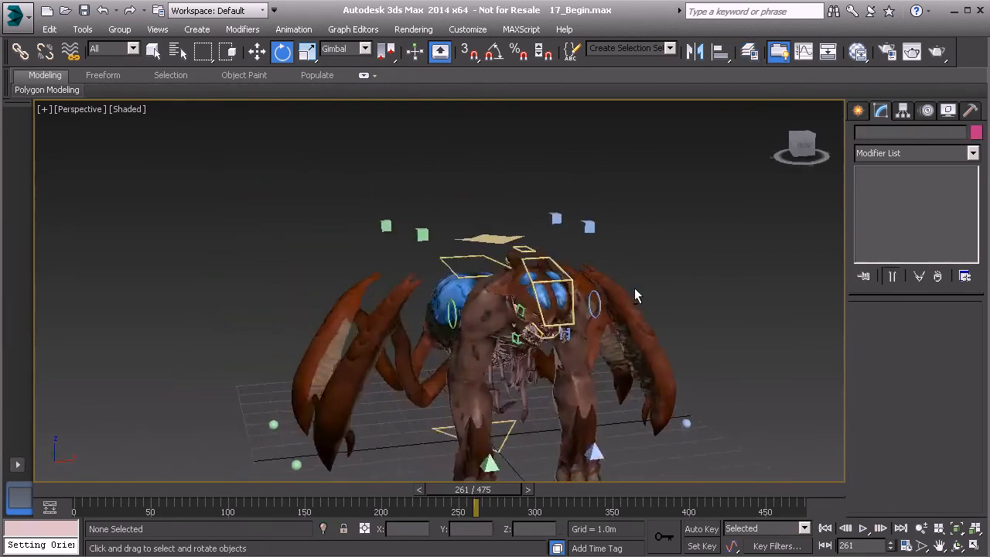
{"action": "left_click_drag", "start_coordinate": [634, 294], "coordinate": [557, 282]}
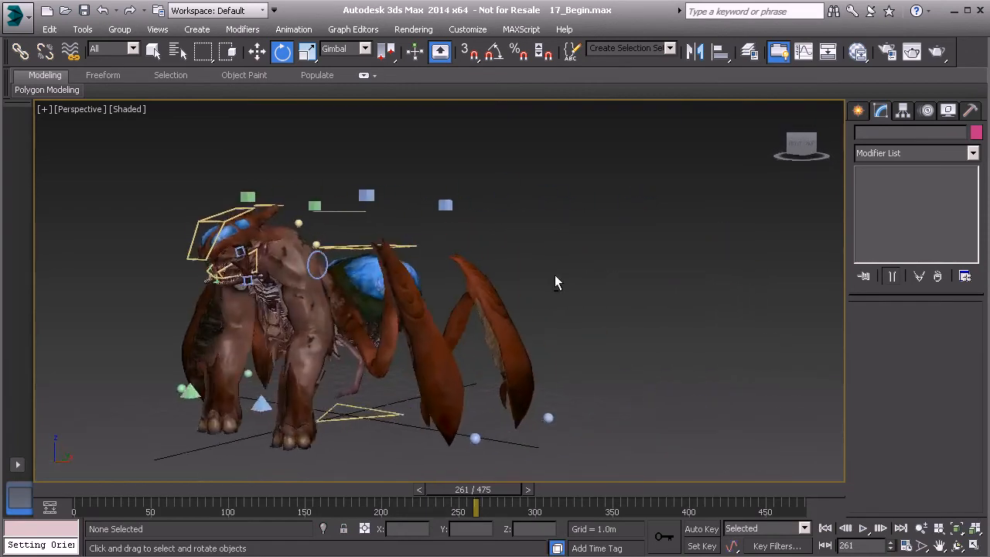